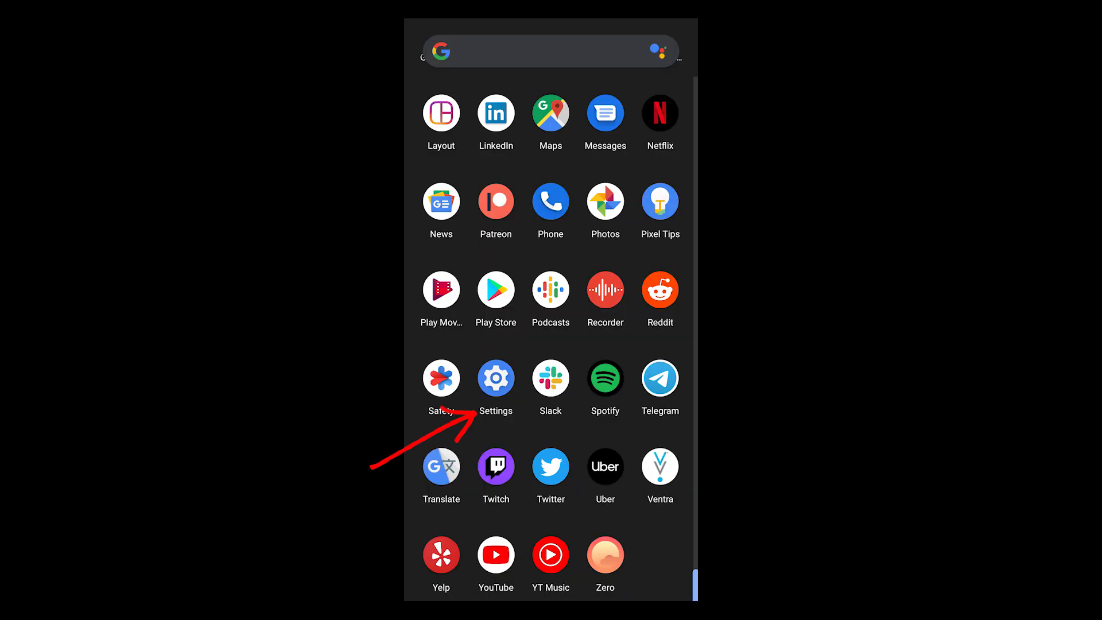
- Enable USB debugging on the Pixel 4 via Settings, About phone and Developer options
{"action": "left_click", "coordinate": [495, 379]}
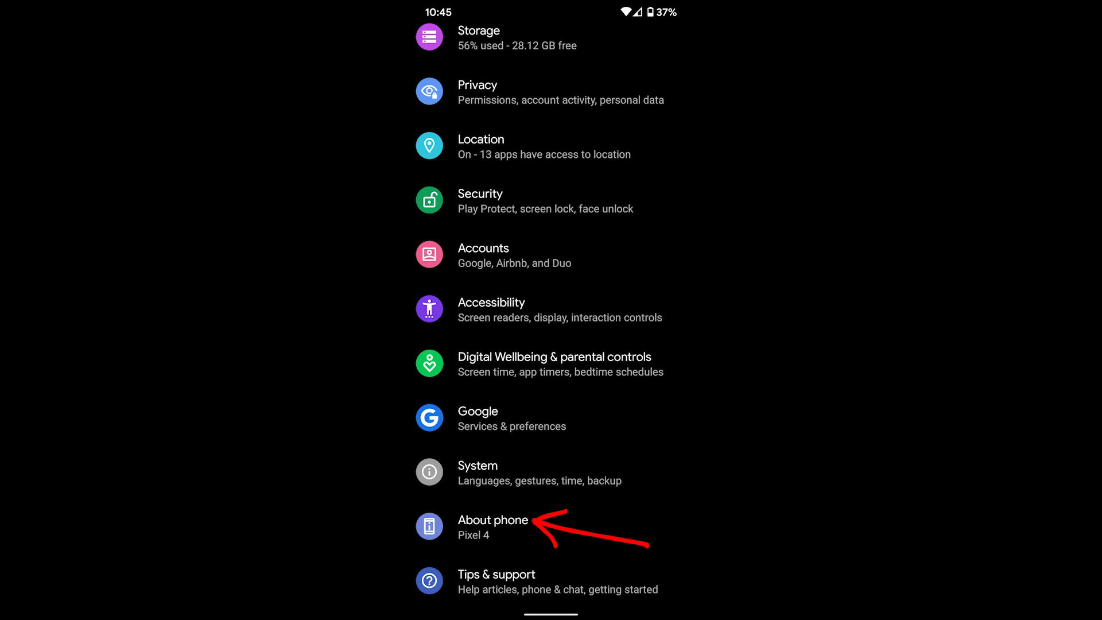
{"action": "left_click", "coordinate": [493, 525]}
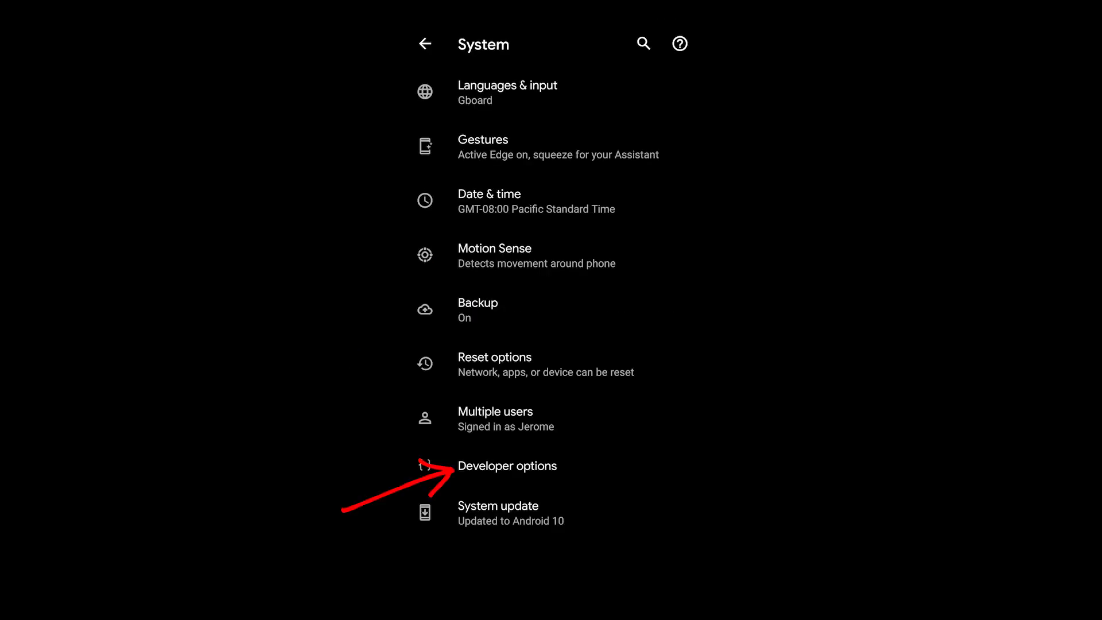
{"action": "left_click", "coordinate": [507, 465]}
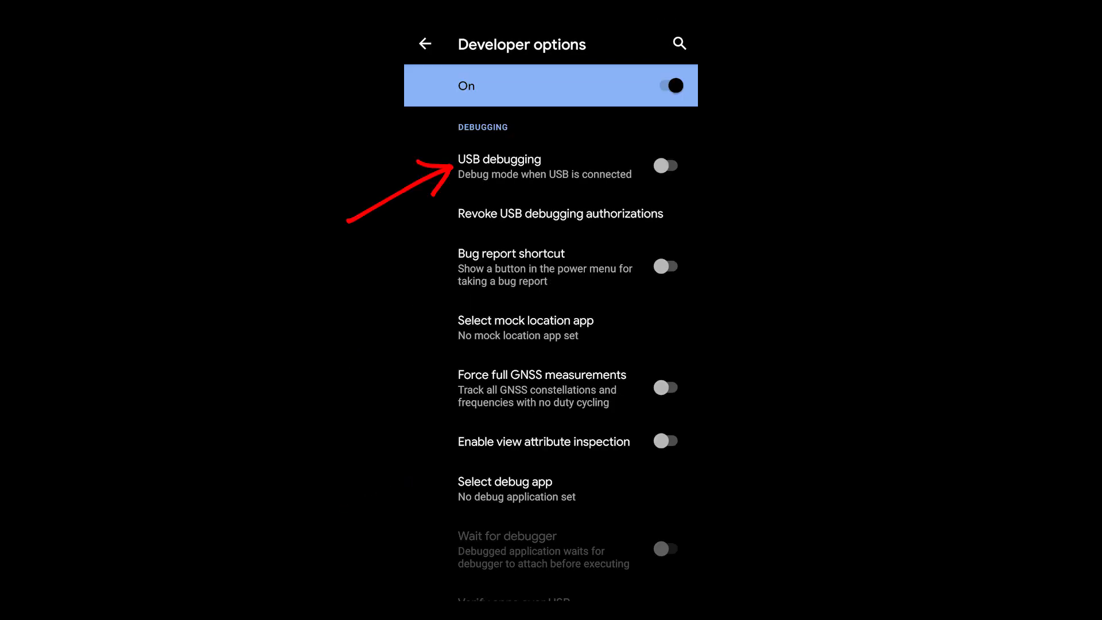
{"action": "left_click", "coordinate": [665, 165]}
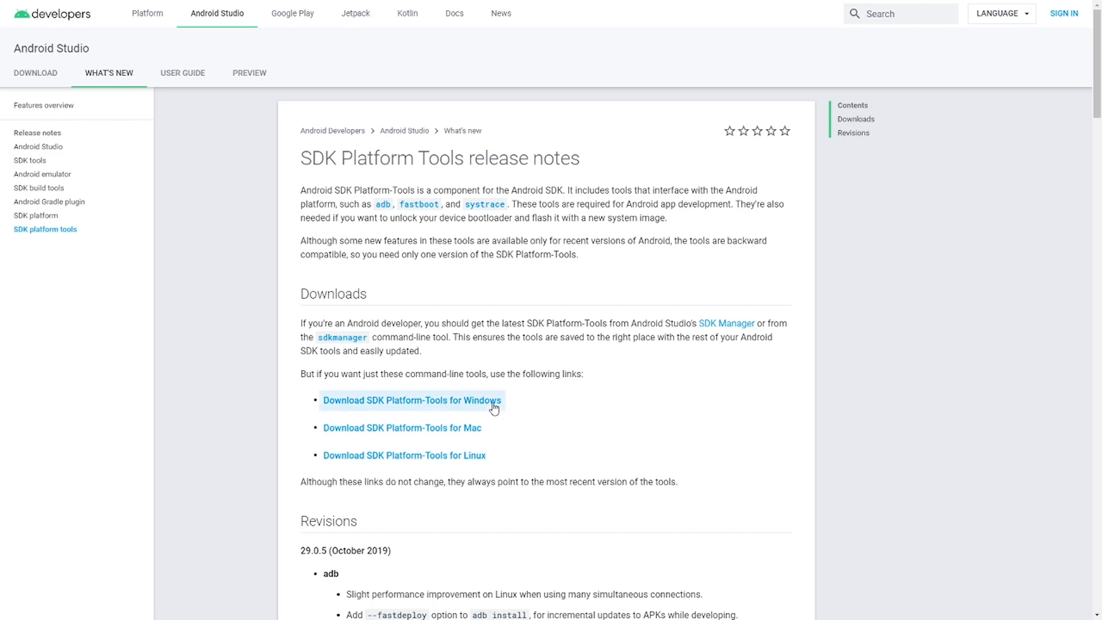
- Download SDK Platform-Tools for Windows and bring up actions for the archive's platform-tools folder
{"action": "left_click", "coordinate": [411, 400]}
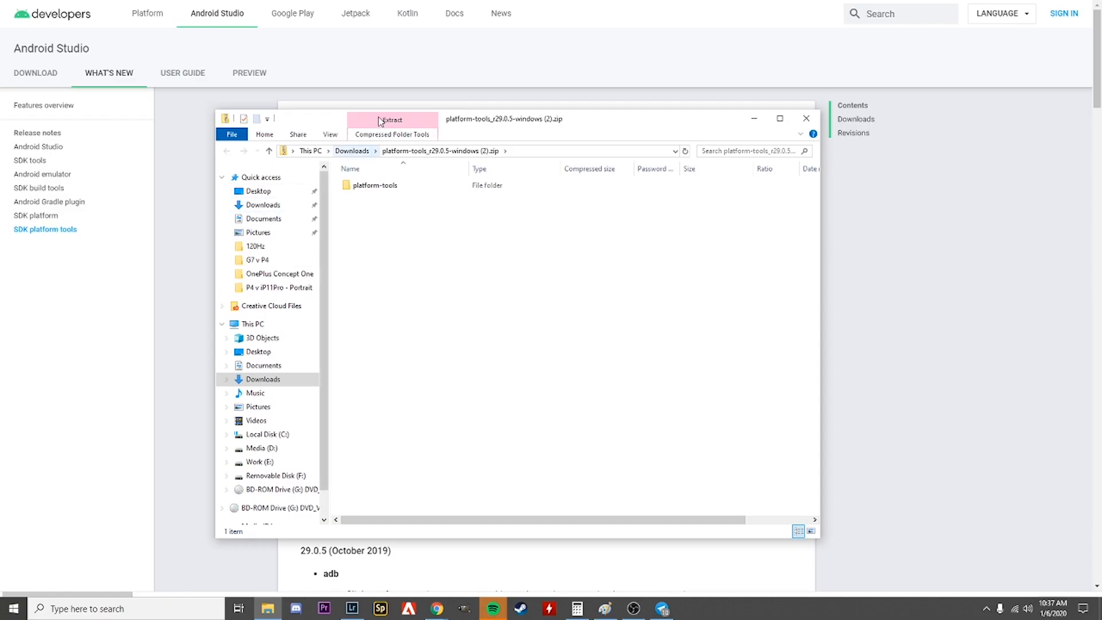
{"action": "left_click", "coordinate": [375, 185]}
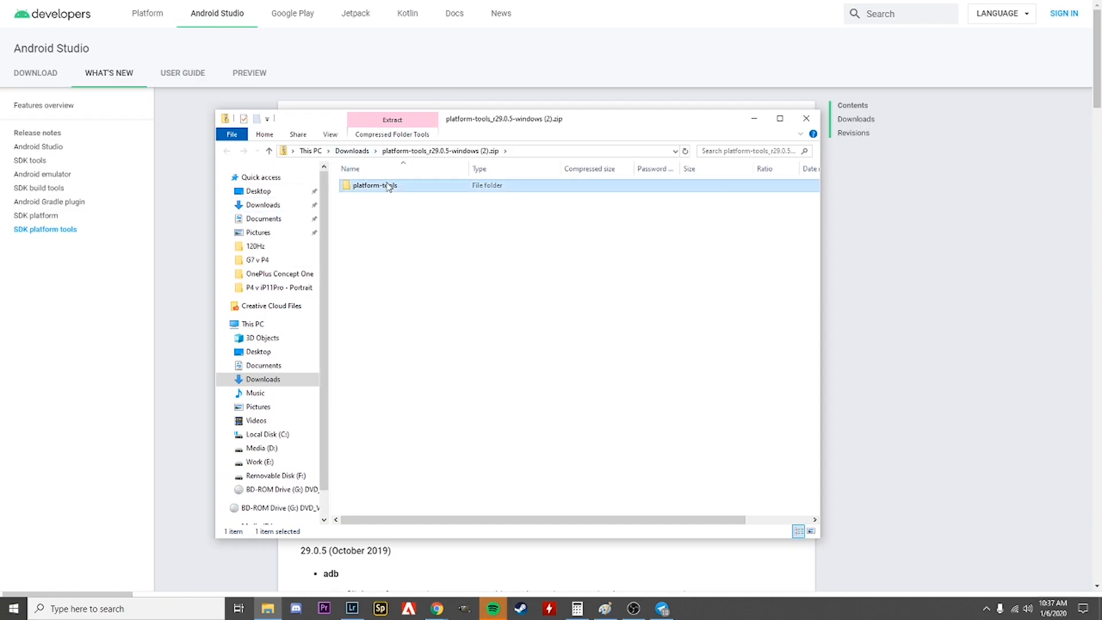
{"action": "right_click", "coordinate": [375, 185]}
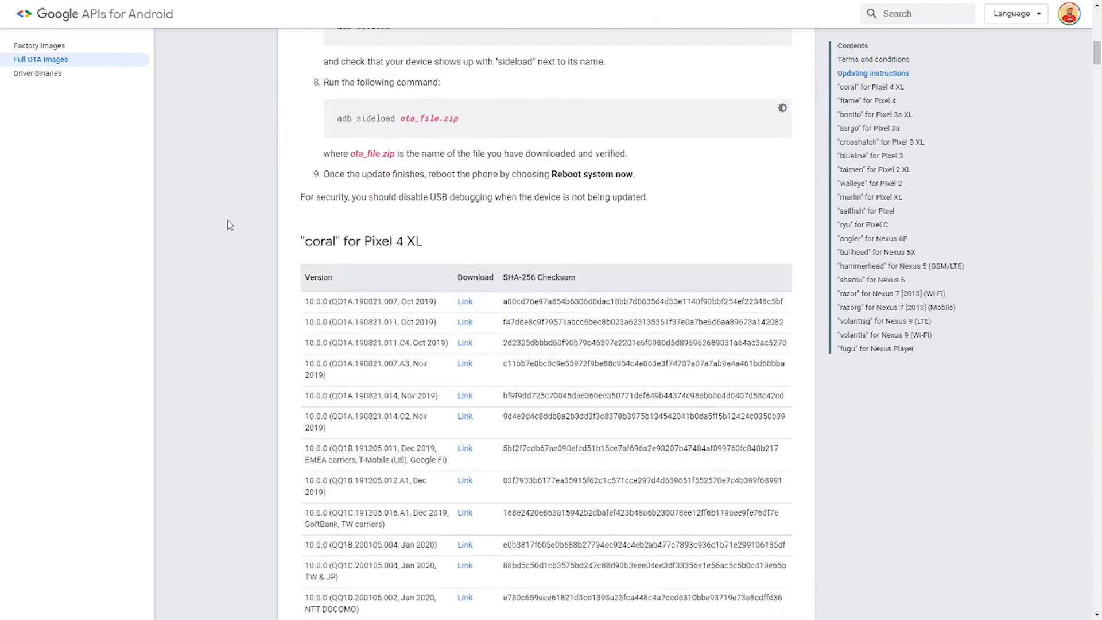
- Download the Pixel 4 flame 10.0.0 OTA image (QQ1B.200105.004, Jan 2020)
{"action": "scroll", "scroll_direction": "down", "scroll_amount": 3}
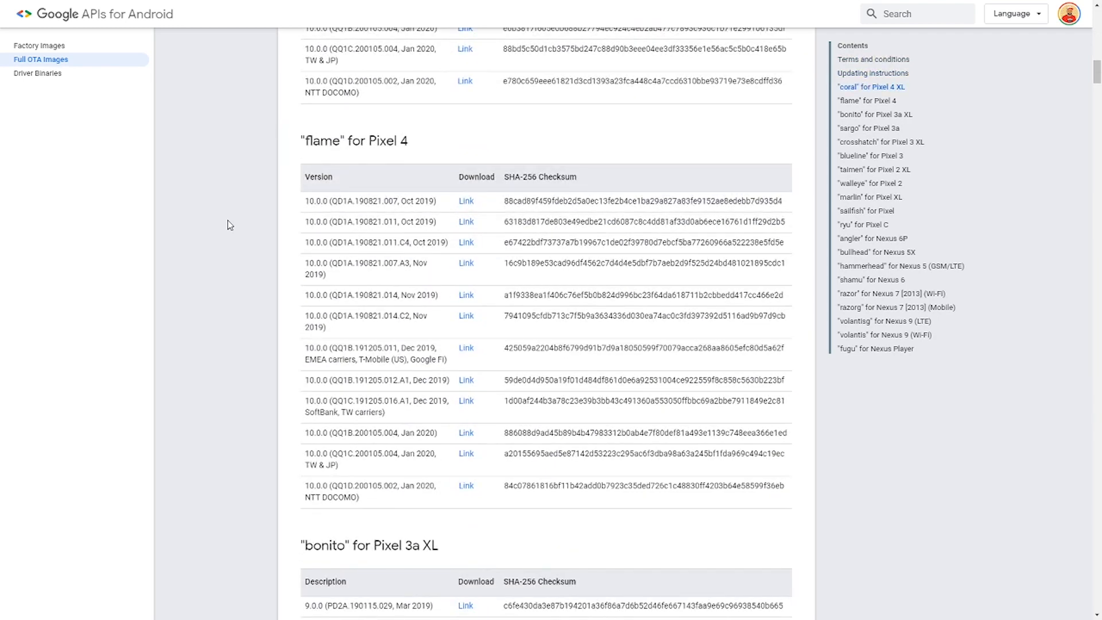
{"action": "scroll", "scroll_direction": "down", "scroll_amount": 3}
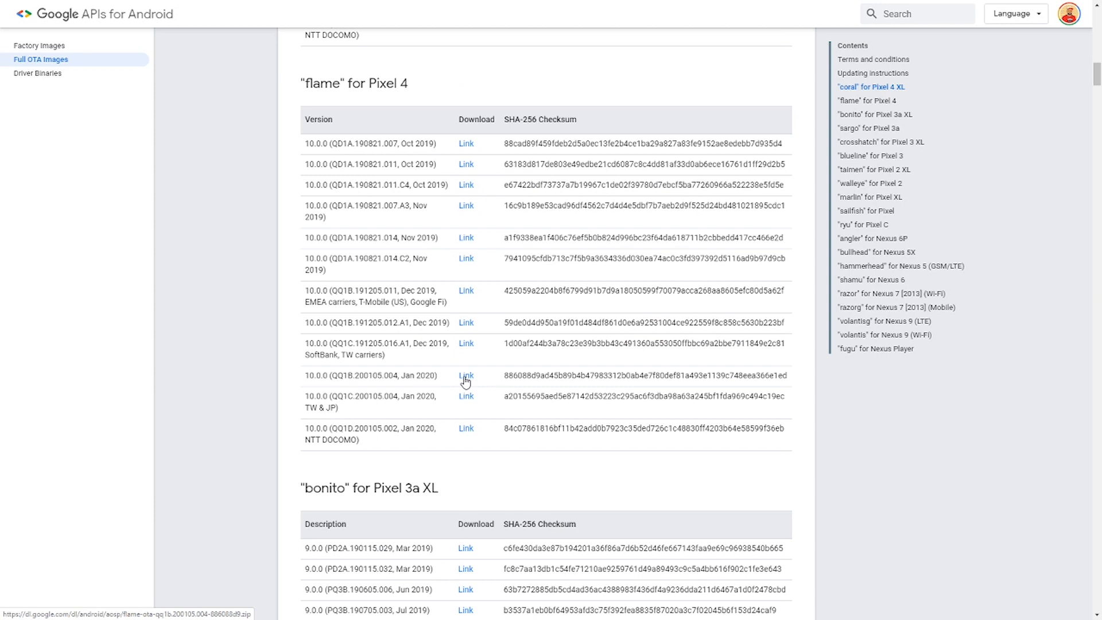
{"action": "left_click", "coordinate": [466, 375]}
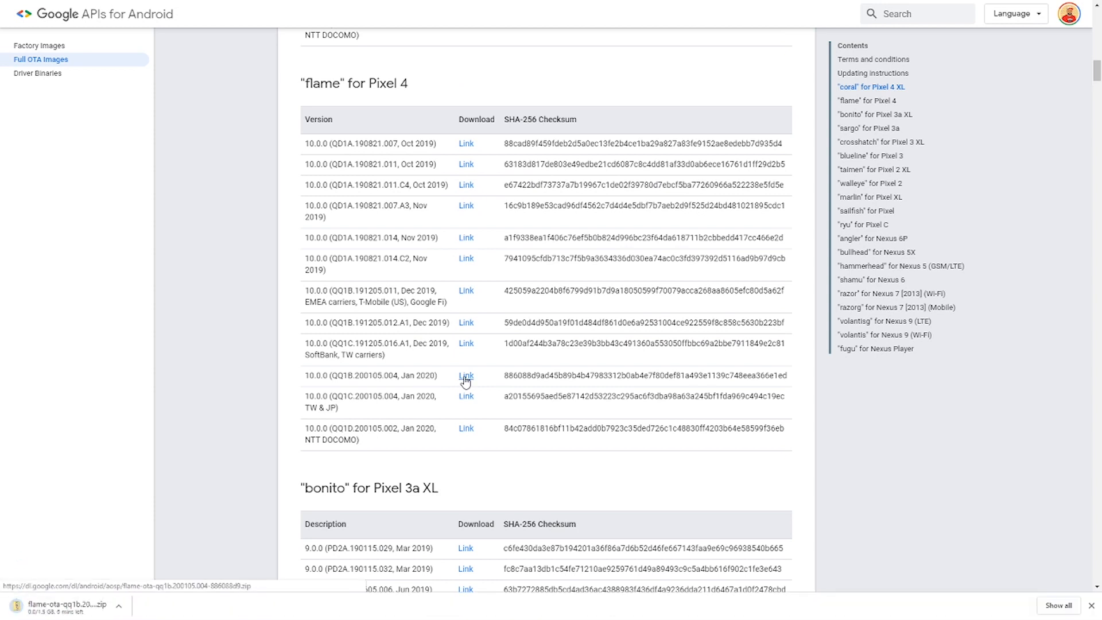
{"action": "right_click", "coordinate": [383, 372]}
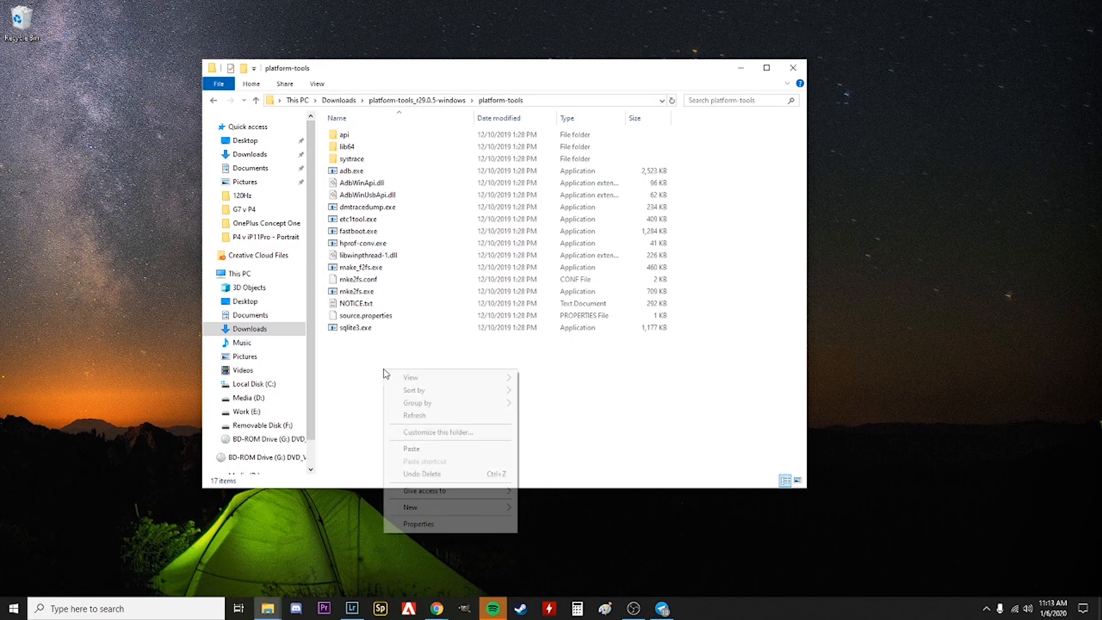
- Paste the flame-ota-qq1b.200105.004 zip into the platform-tools folder
{"action": "left_click", "coordinate": [411, 448]}
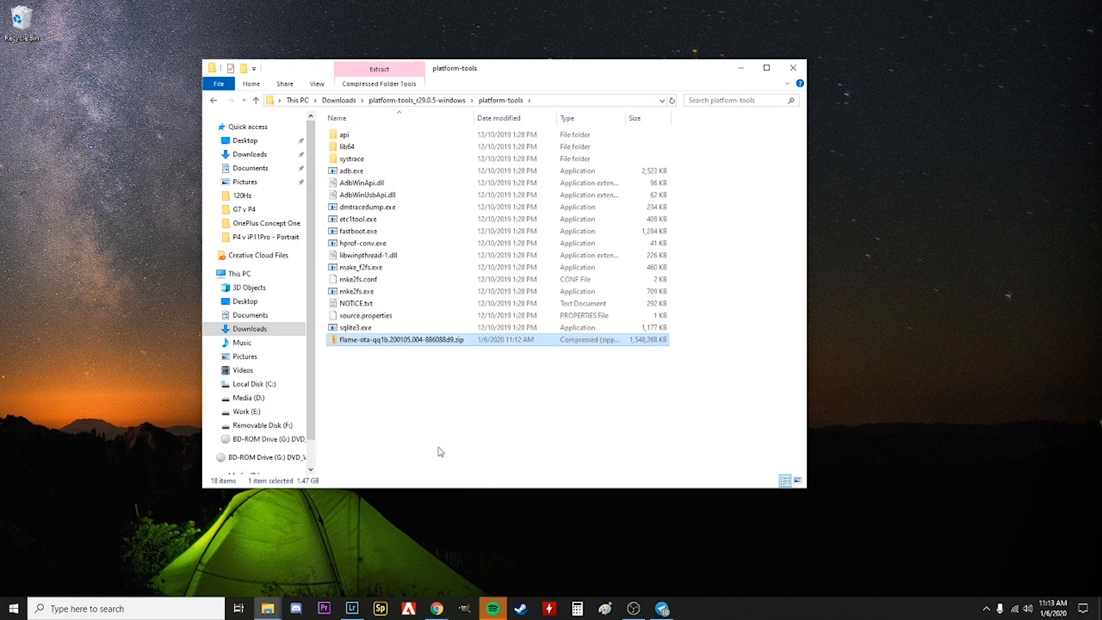
{"action": "mouse_move", "coordinate": [426, 455]}
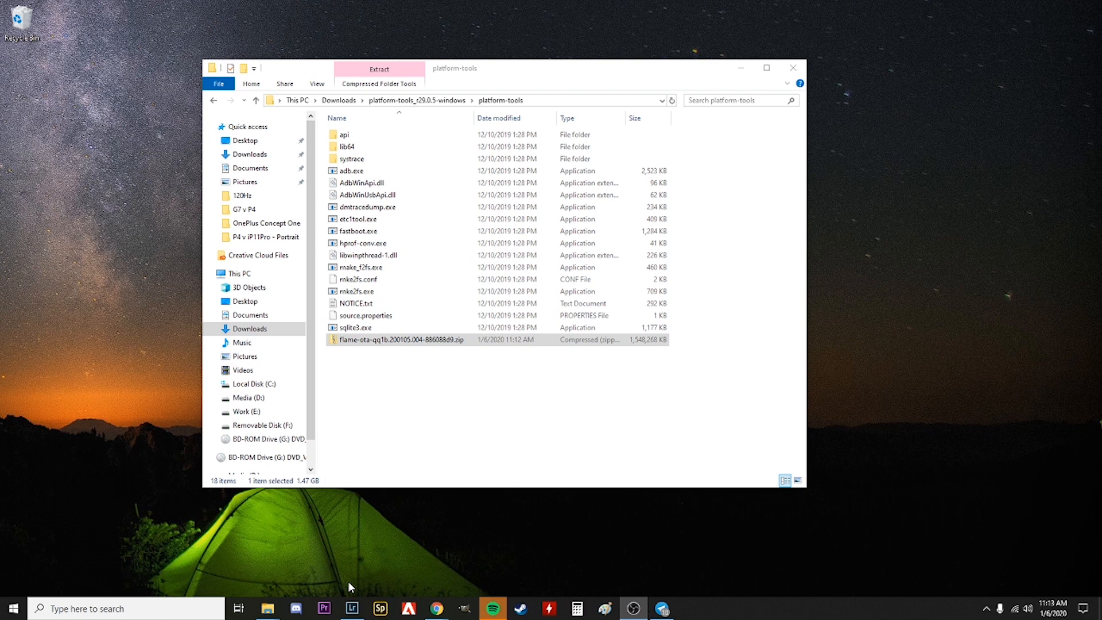
{"action": "mouse_move", "coordinate": [526, 201]}
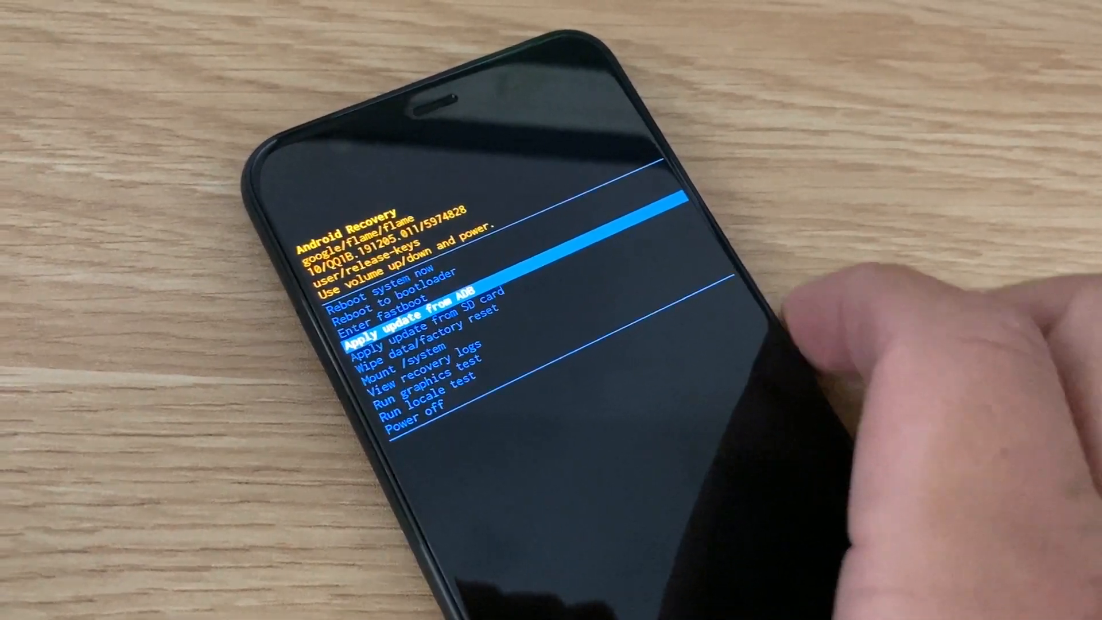
- Select 'Apply update from ADB' in Android Recovery
{"action": "left_click", "coordinate": [422, 317]}
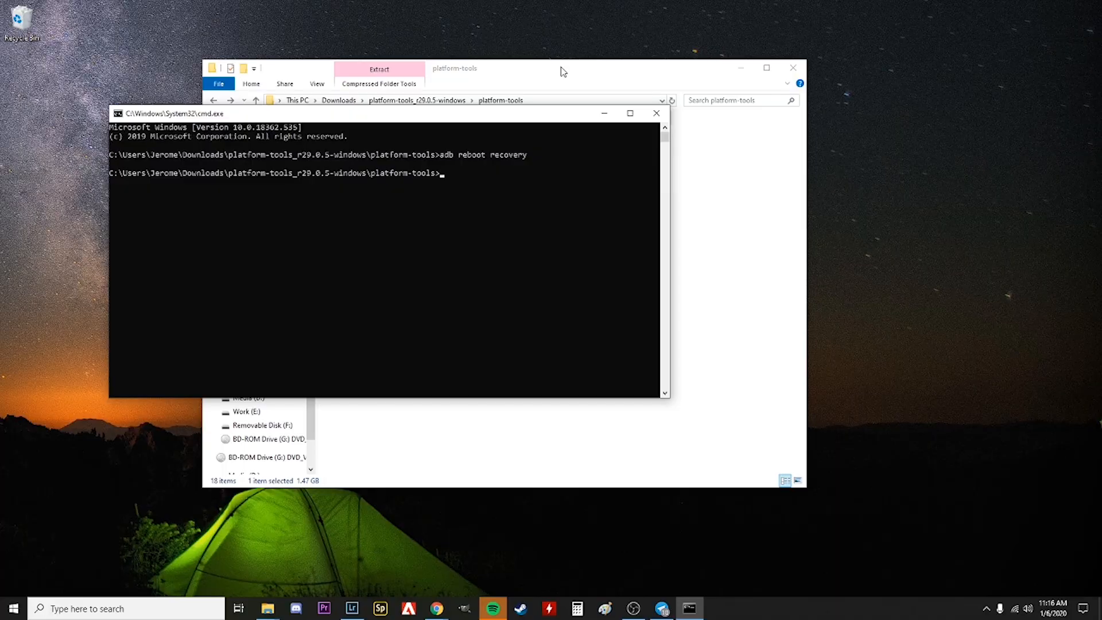
- Type 'adb sideload' in Command Prompt and select the OTA zip's filename in File Explorer
{"action": "type", "text": "adb si"}
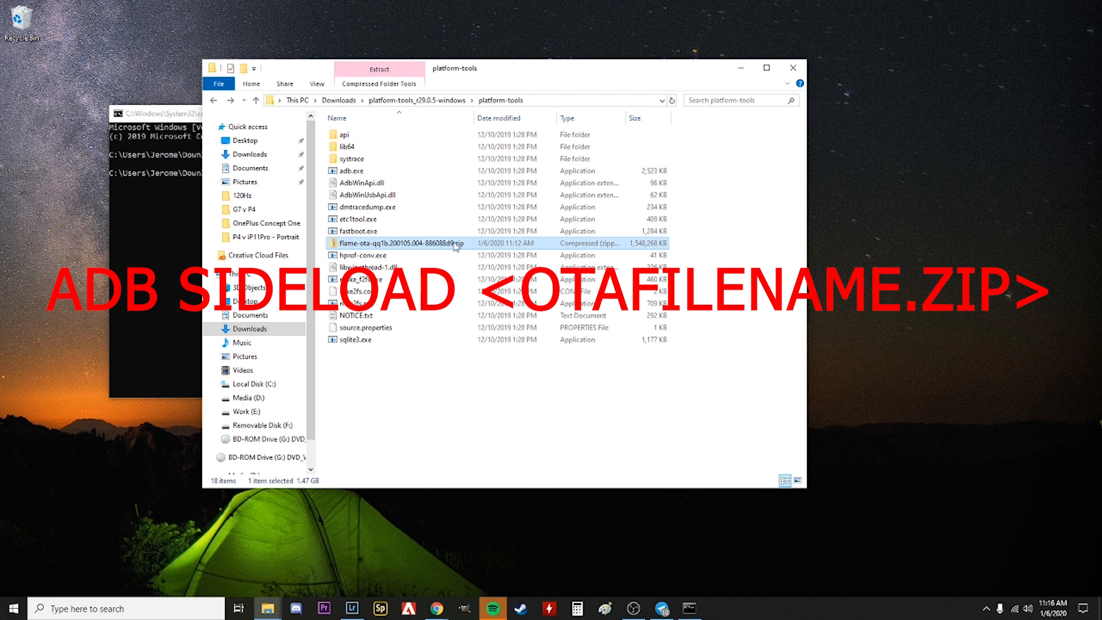
{"action": "double_click", "coordinate": [390, 244]}
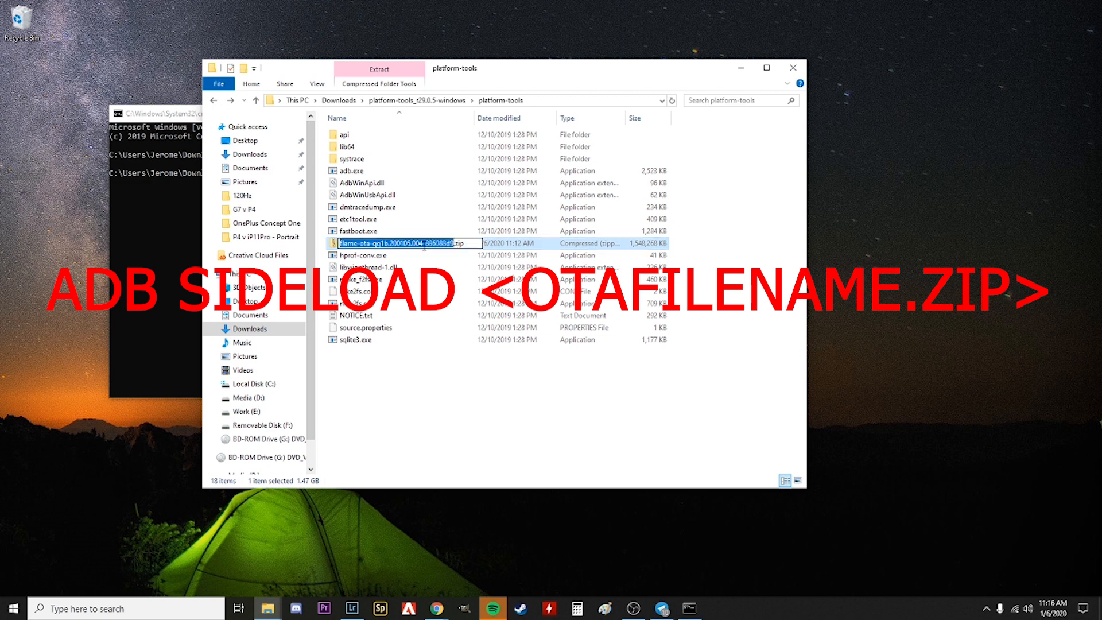